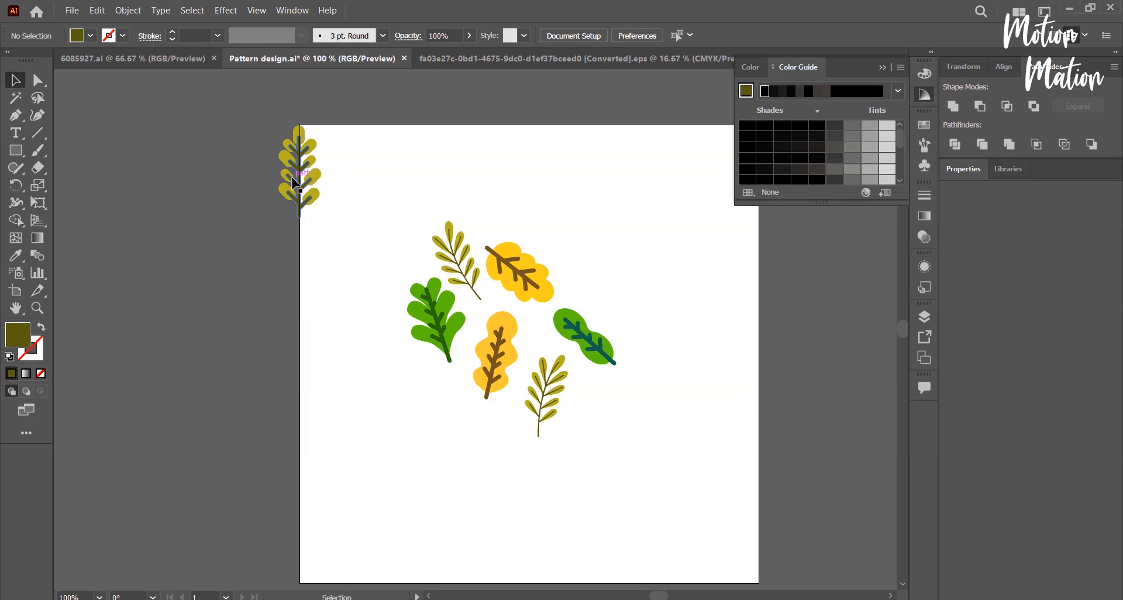
# Select a leaf on the top artboard edge to arrange it over the border
pyautogui.click(300, 172)
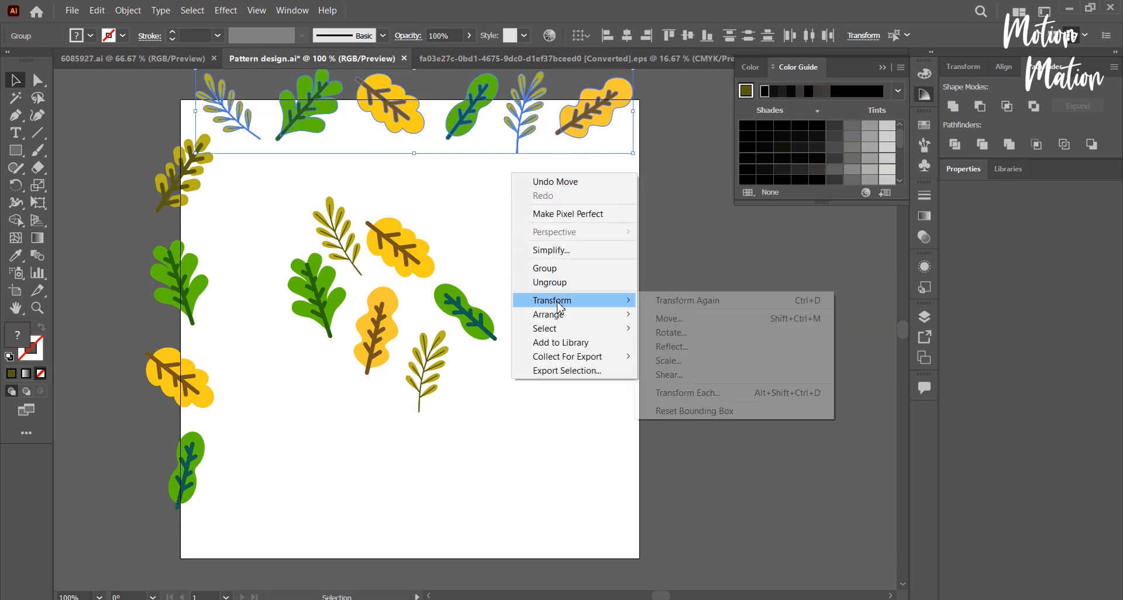
pyautogui.moveTo(695, 318)
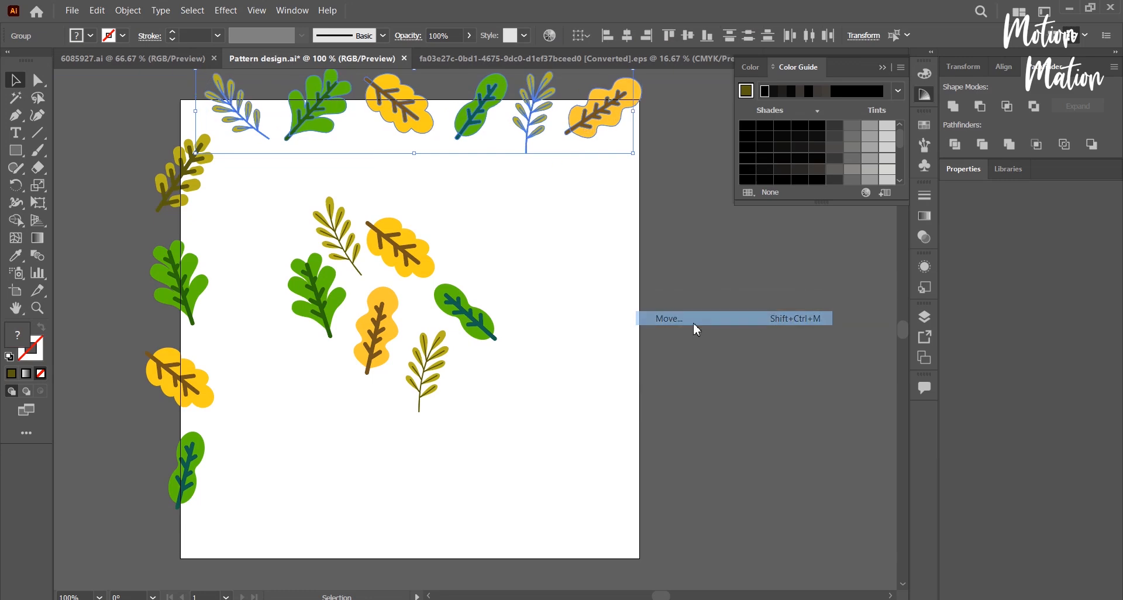
# Copy the top leaf row 5 in straight down (Horizontal 0, Vertical 5) onto the bottom edge
pyautogui.click(667, 319)
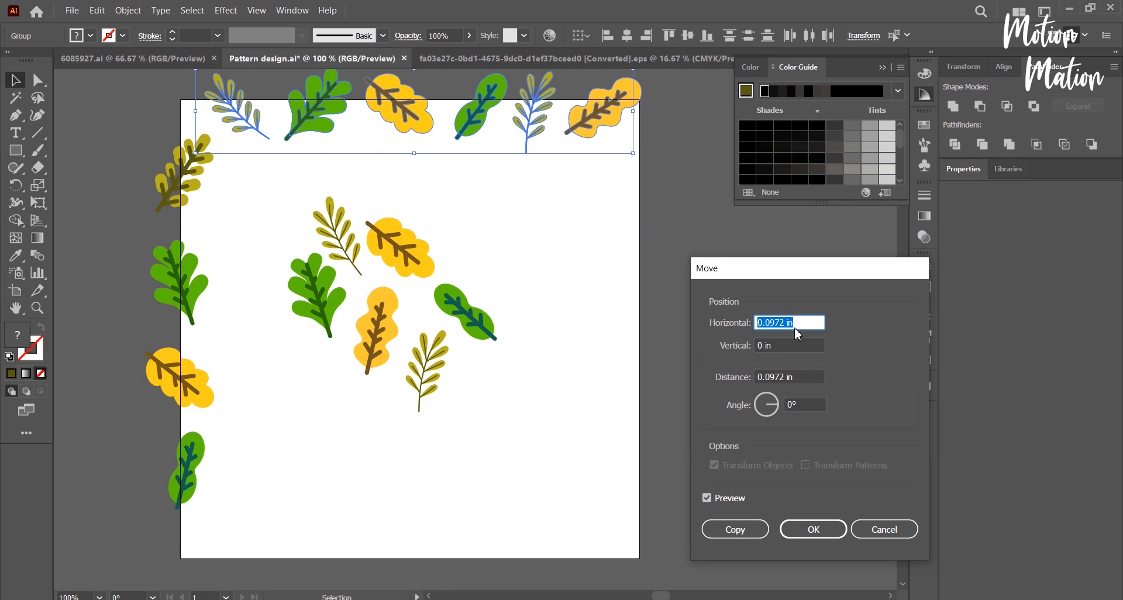
pyautogui.write('0 in')
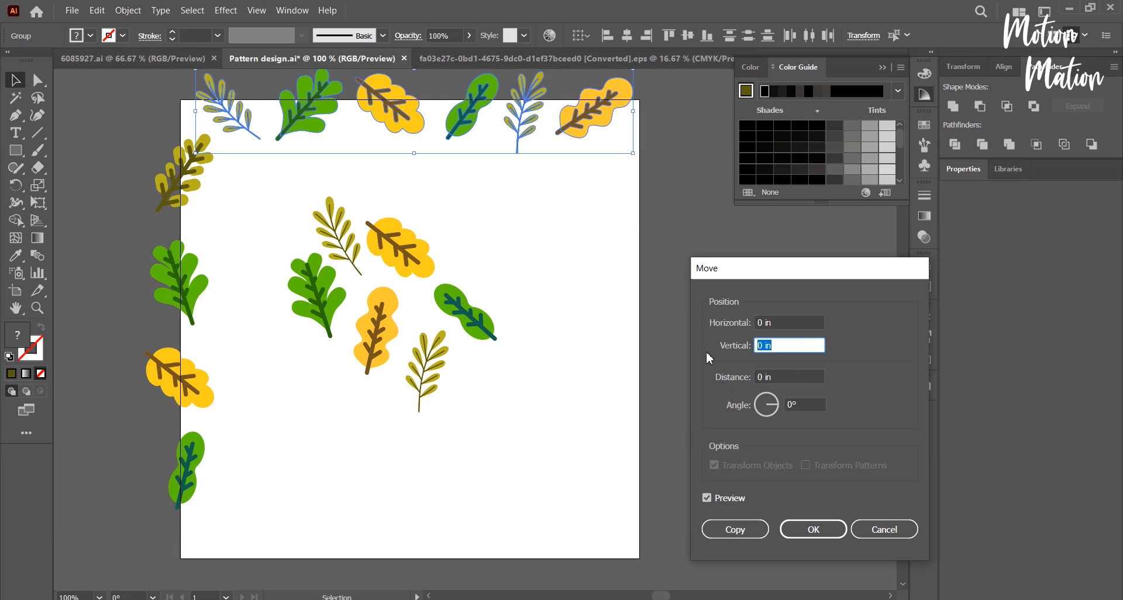
pyautogui.write('5')
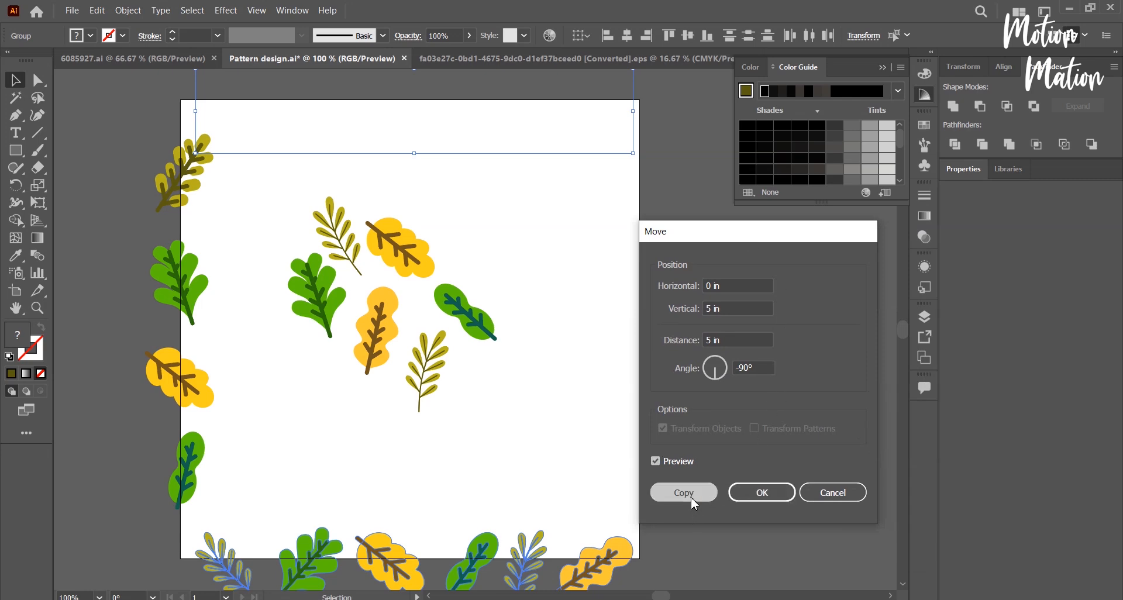
pyautogui.click(680, 492)
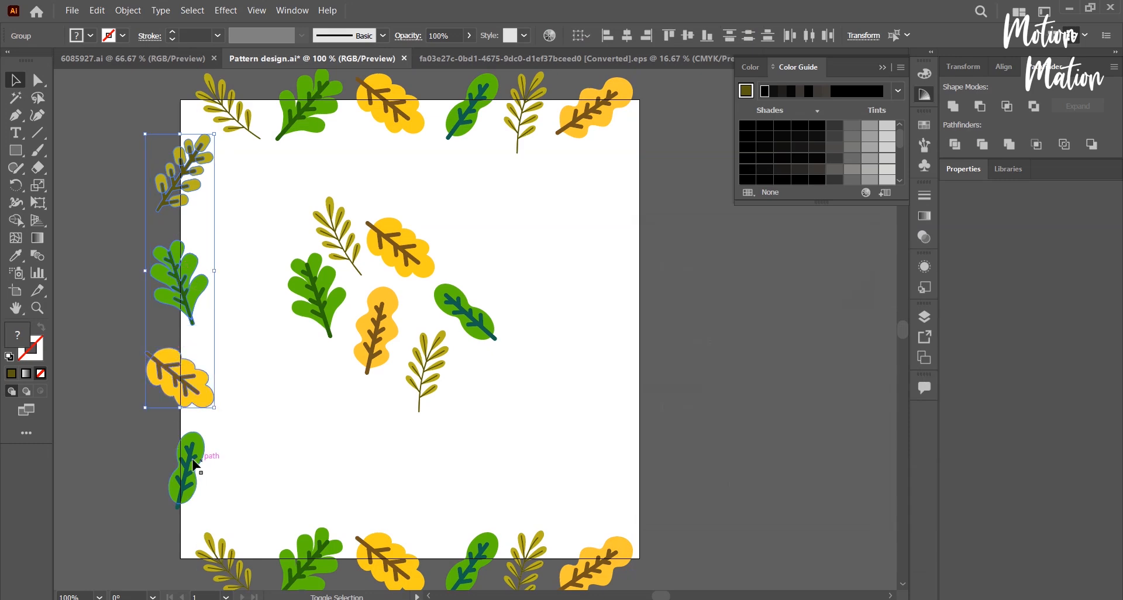
# Copy the left leaf column 5 in across (Horizontal 5, Vertical 0) onto the right edge, with preview
pyautogui.rightClick(197, 465)
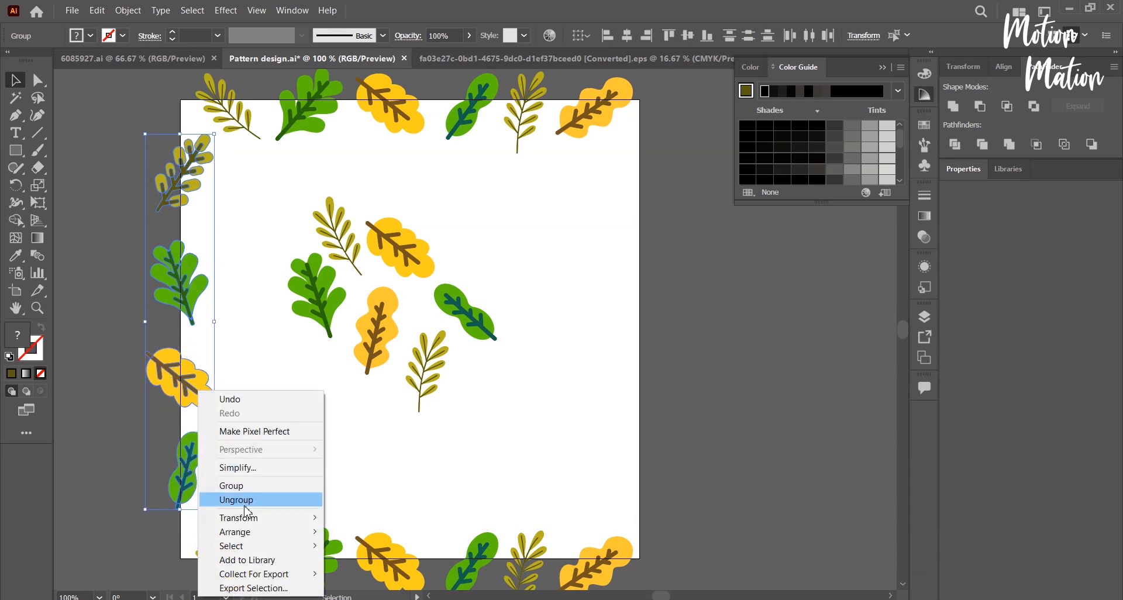
pyautogui.moveTo(238, 517)
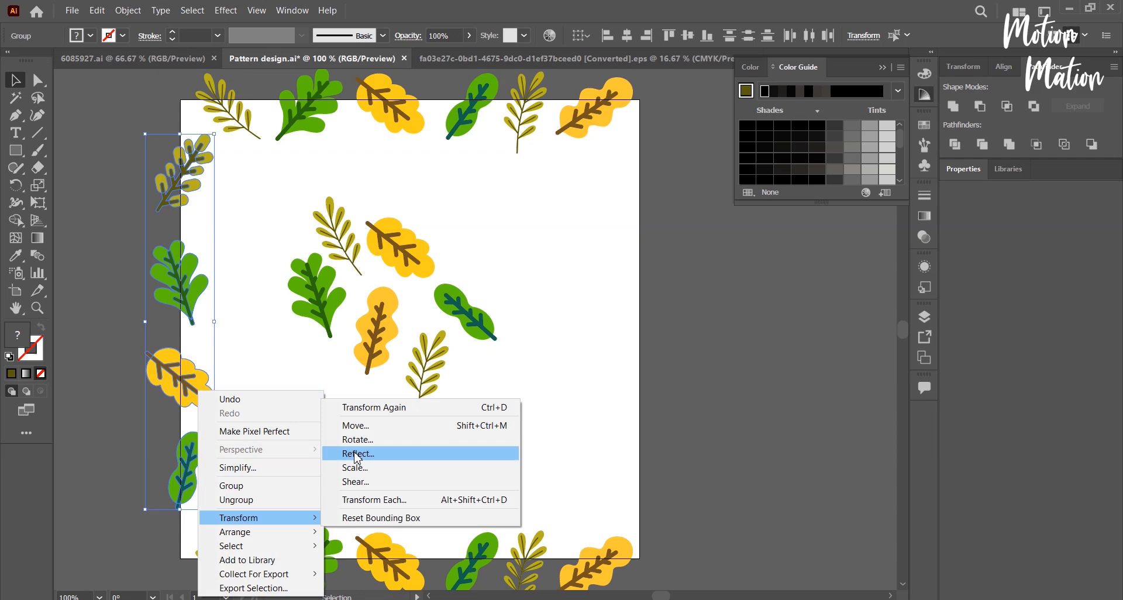
pyautogui.click(356, 426)
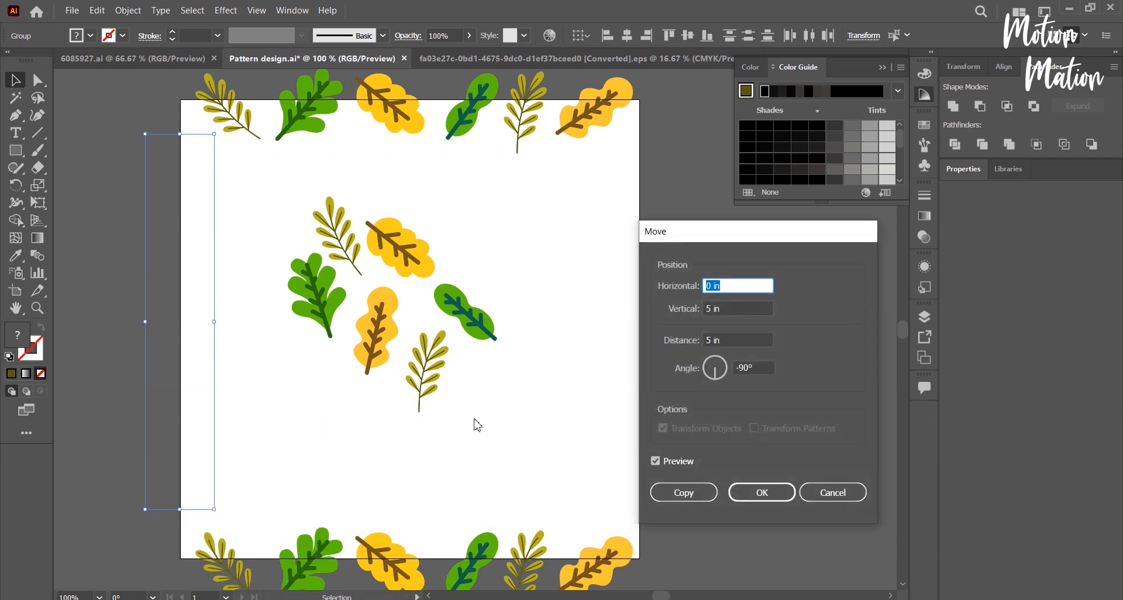
pyautogui.click(737, 308)
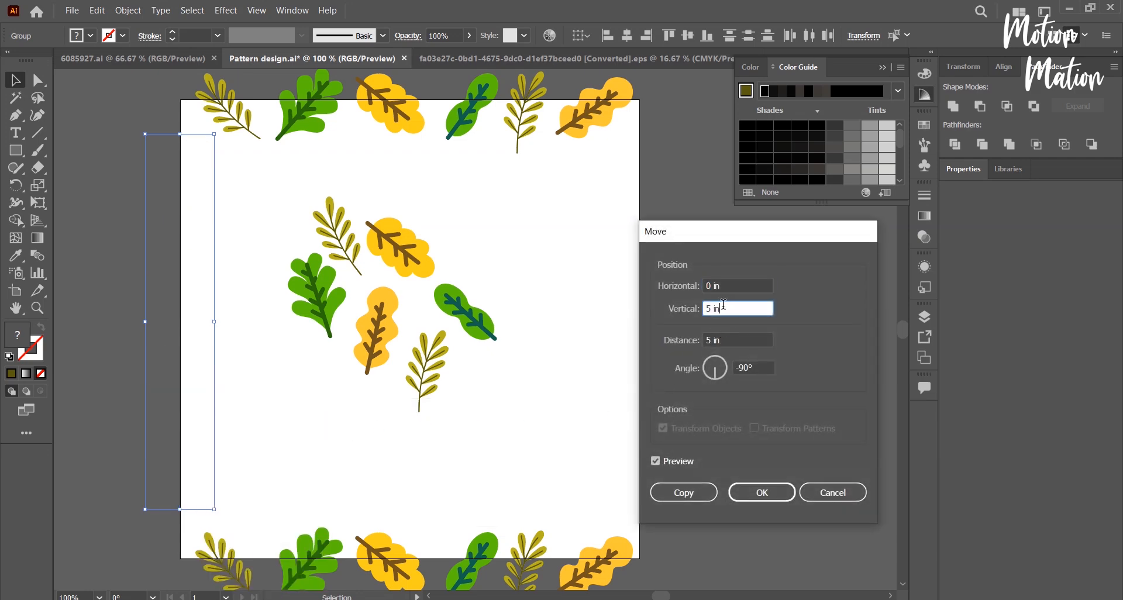
pyautogui.write('0')
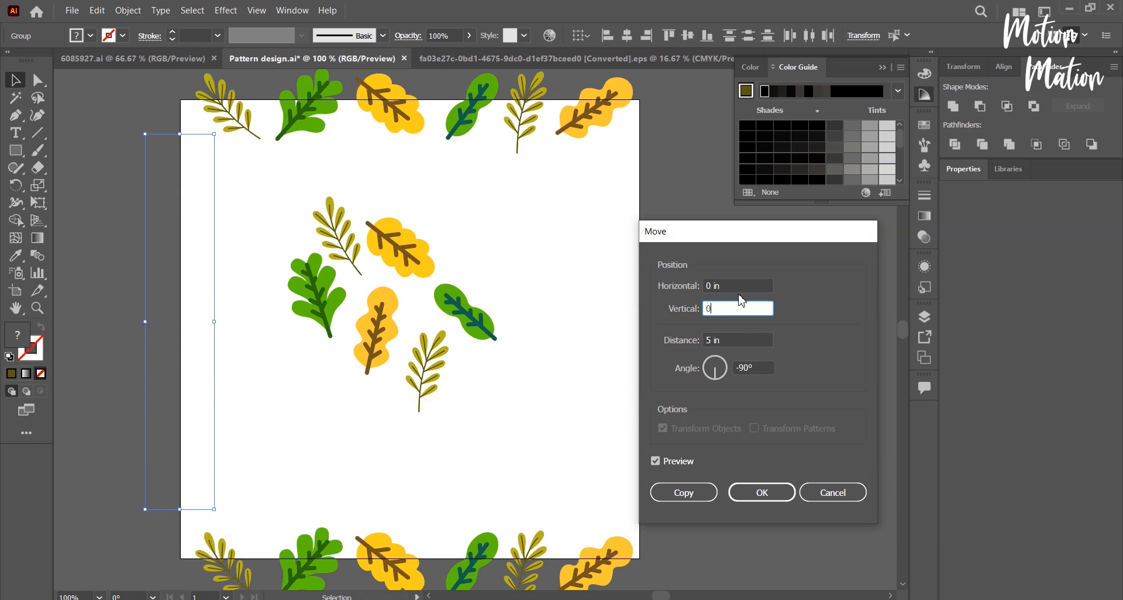
pyautogui.write('5')
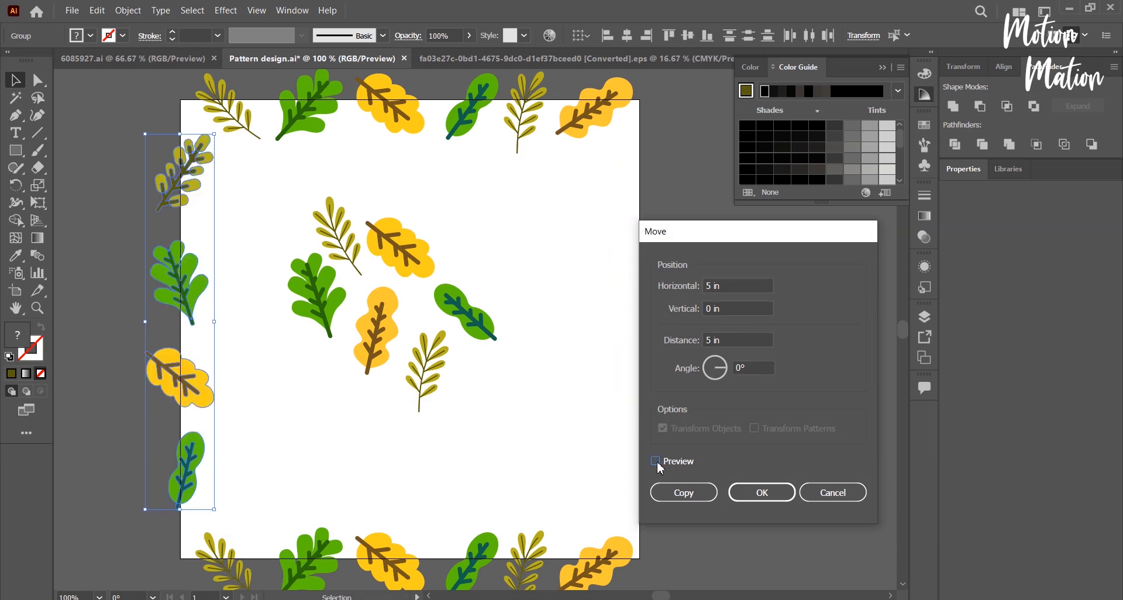
pyautogui.click(653, 461)
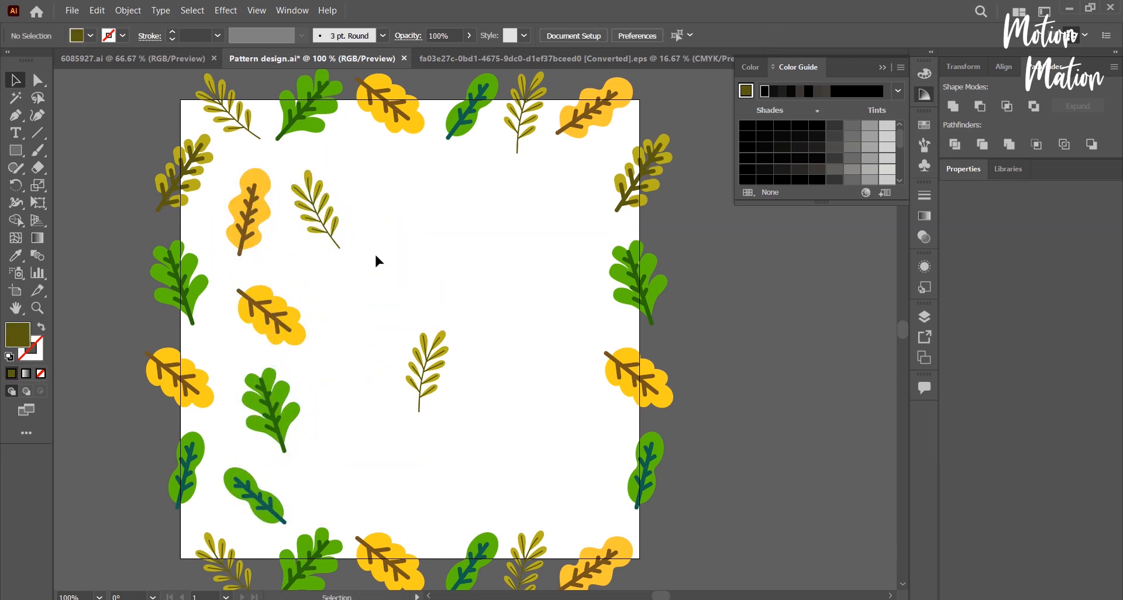
# Move, rotate and copy green leaves to fill gaps evenly across the tile interior
pyautogui.click(393, 215)
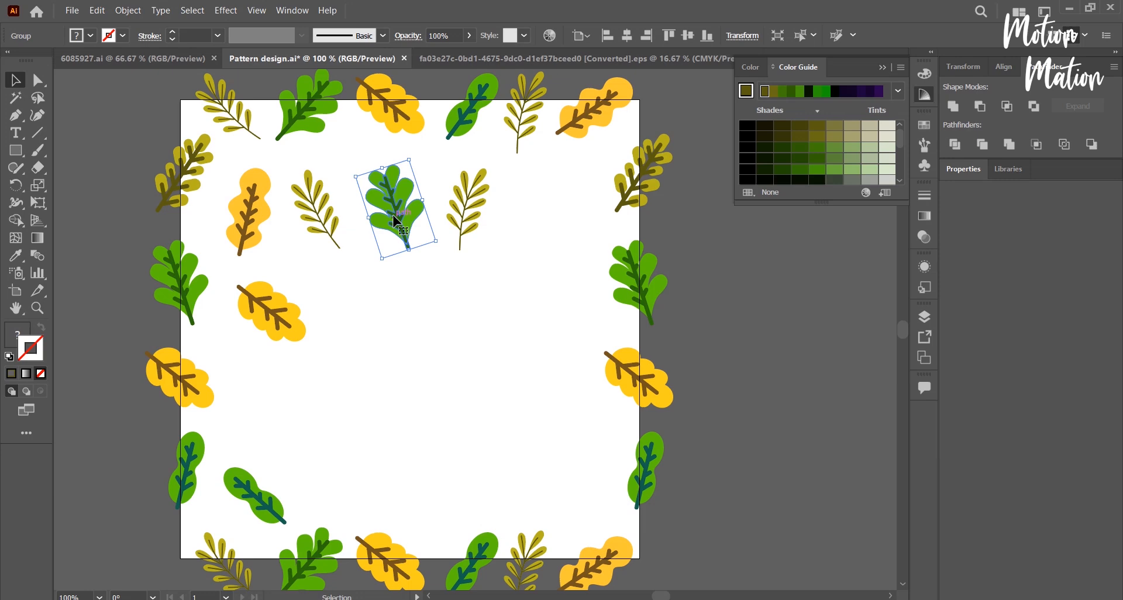
pyautogui.moveTo(394, 208); pyautogui.dragTo(444, 330)
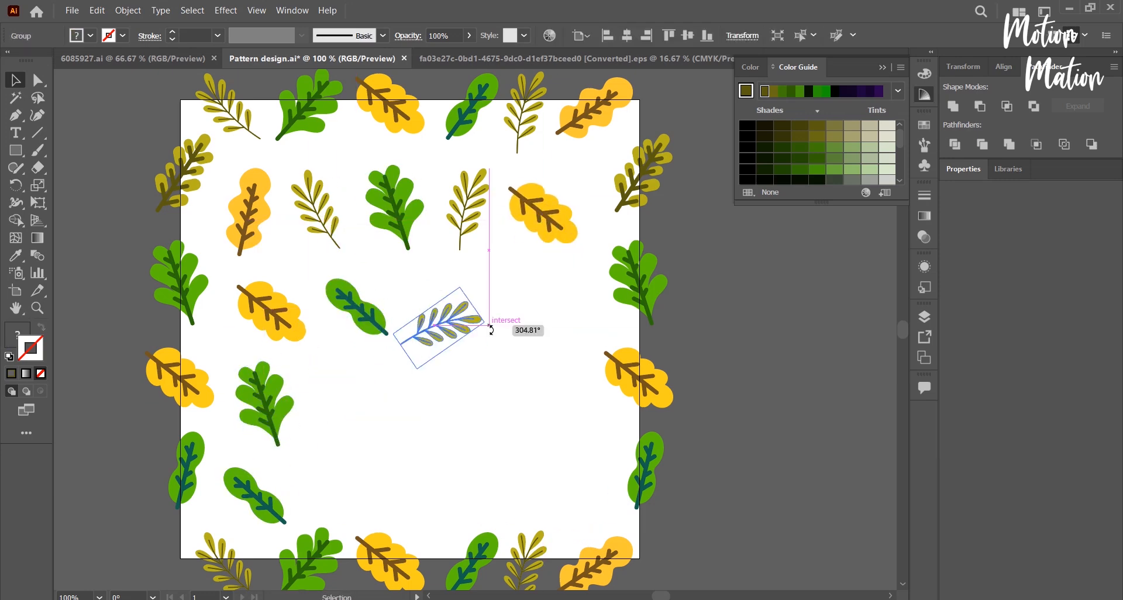
pyautogui.moveTo(441, 321); pyautogui.dragTo(573, 200)
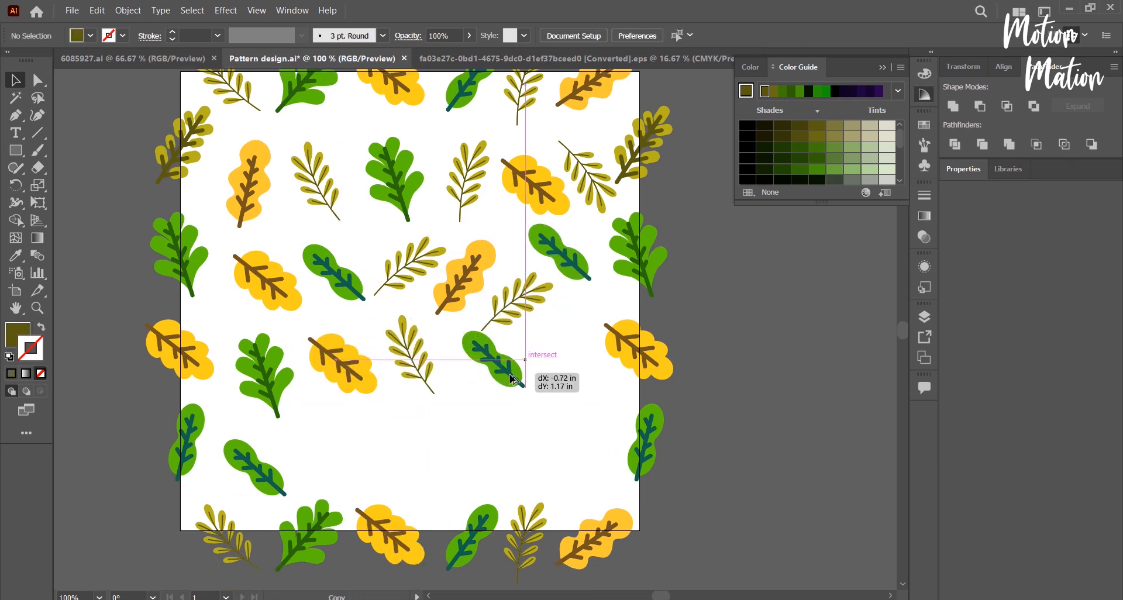
pyautogui.moveTo(502, 358); pyautogui.dragTo(469, 439)
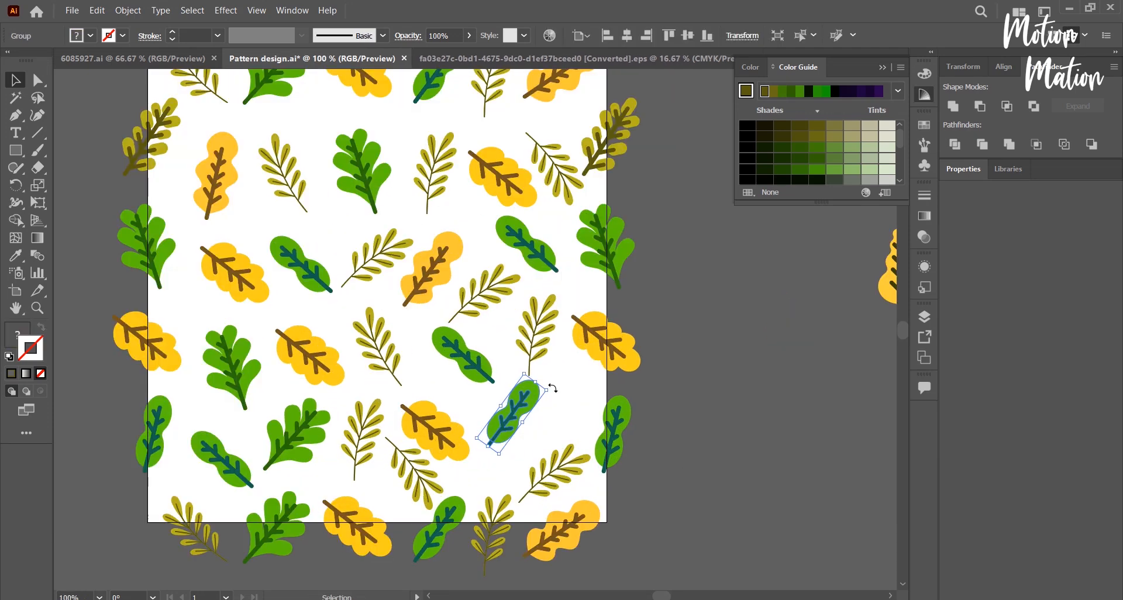
pyautogui.moveTo(505, 422); pyautogui.dragTo(387, 322)
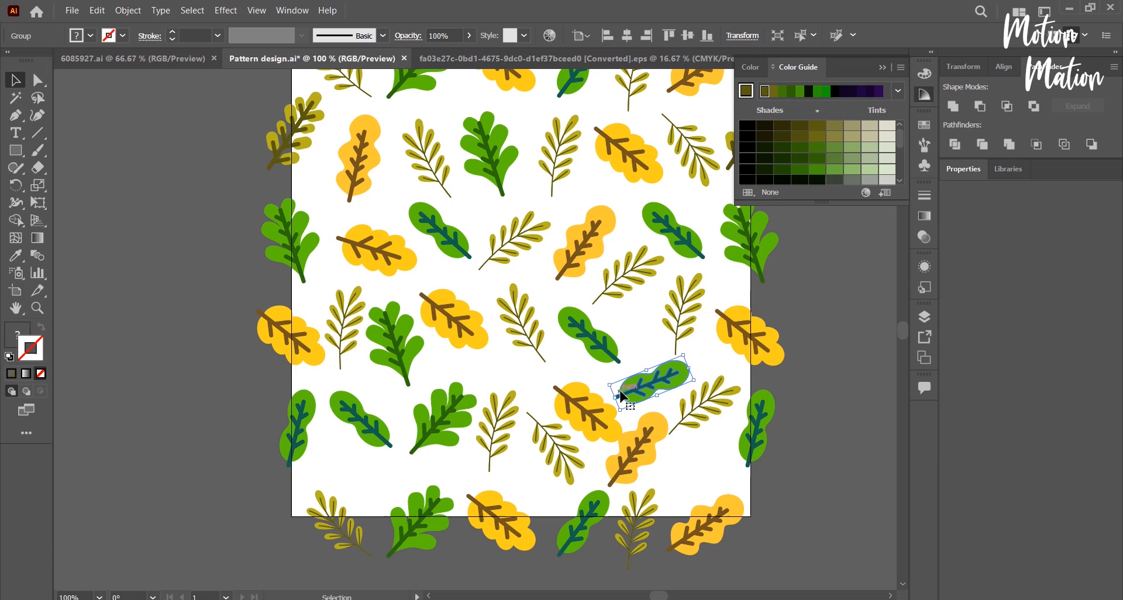
pyautogui.moveTo(647, 372); pyautogui.dragTo(627, 448)
pyautogui.write('5')
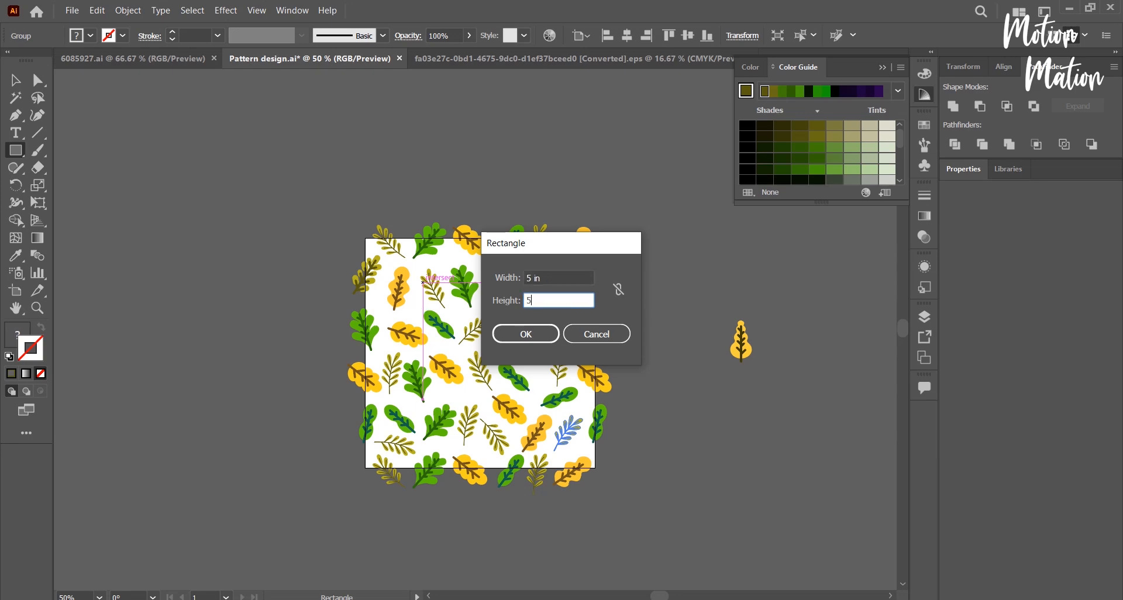
# Create the 5 in by 5 in boundary square over the tile and bring up its actions
pyautogui.click(523, 333)
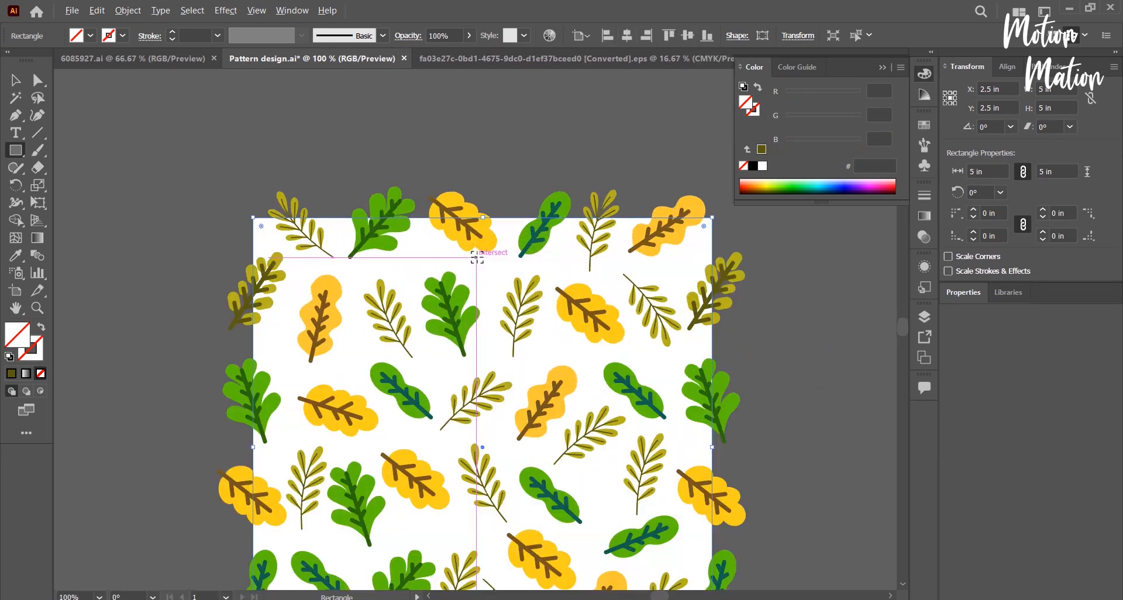
pyautogui.rightClick(476, 257)
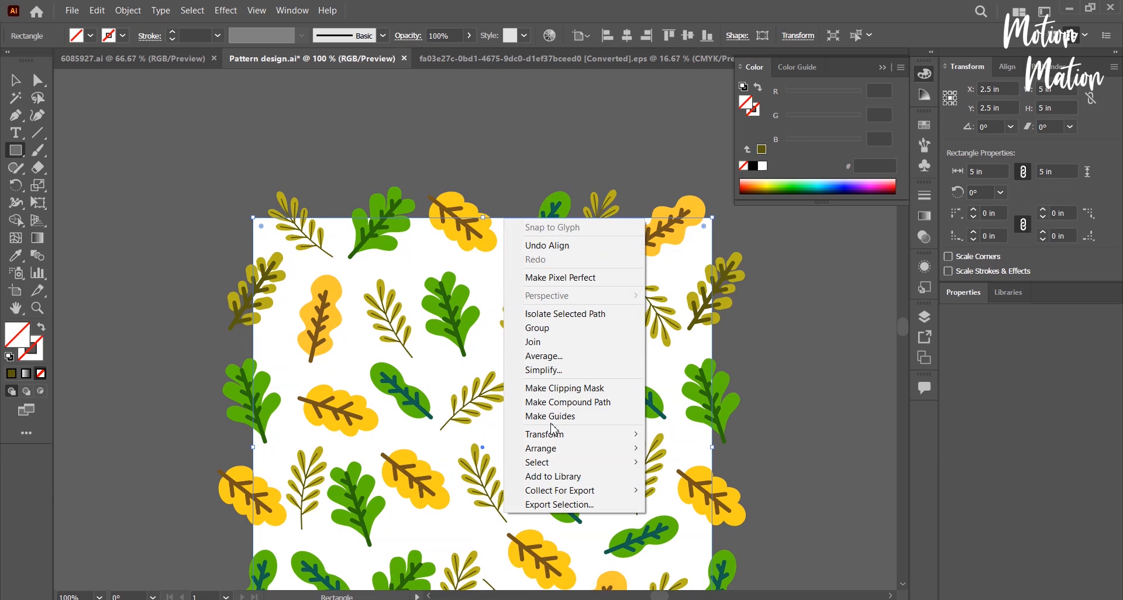
pyautogui.moveTo(551, 447)
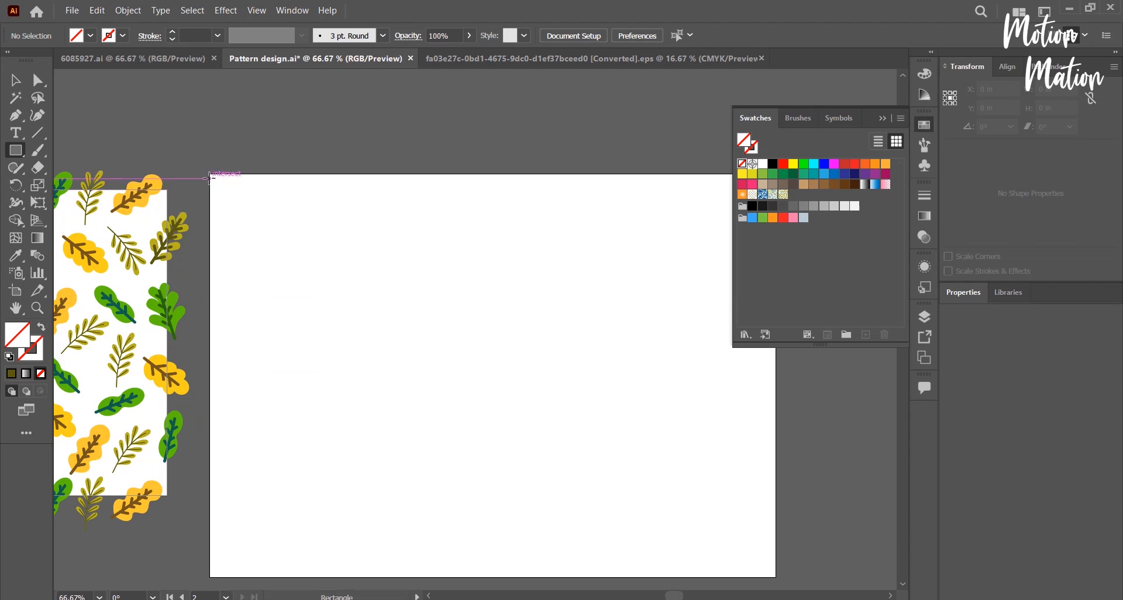
# Draw a large rectangle on the empty artboard to hold the leaf pattern fill
pyautogui.moveTo(209, 178); pyautogui.dragTo(757, 545)
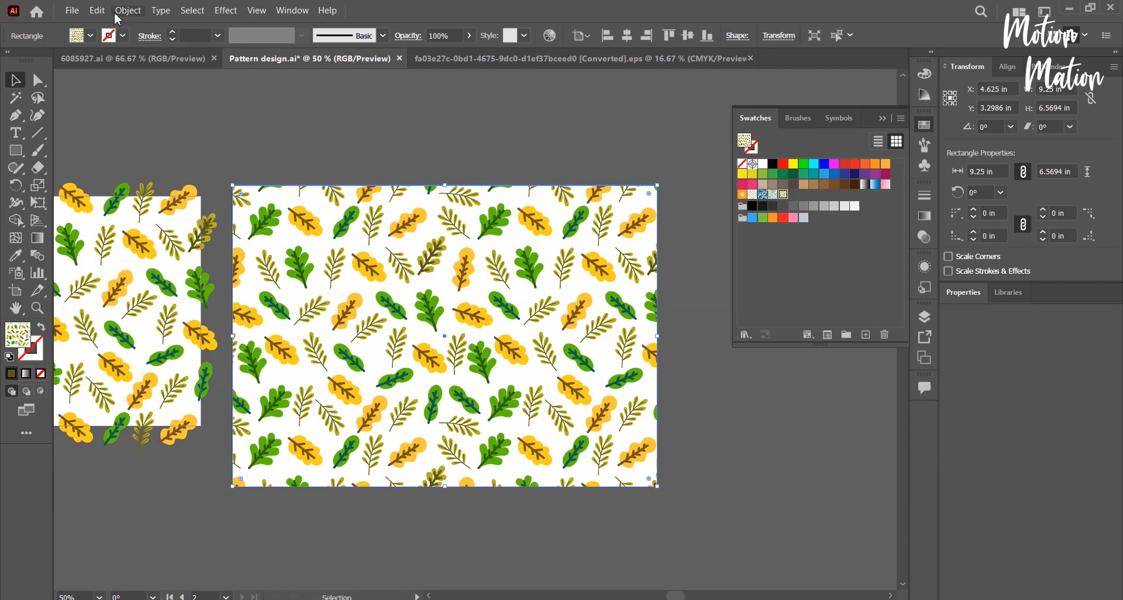
# In Object > Transform > Scale, preview the pattern shrunk to half size, then turn the preview off
pyautogui.click(127, 11)
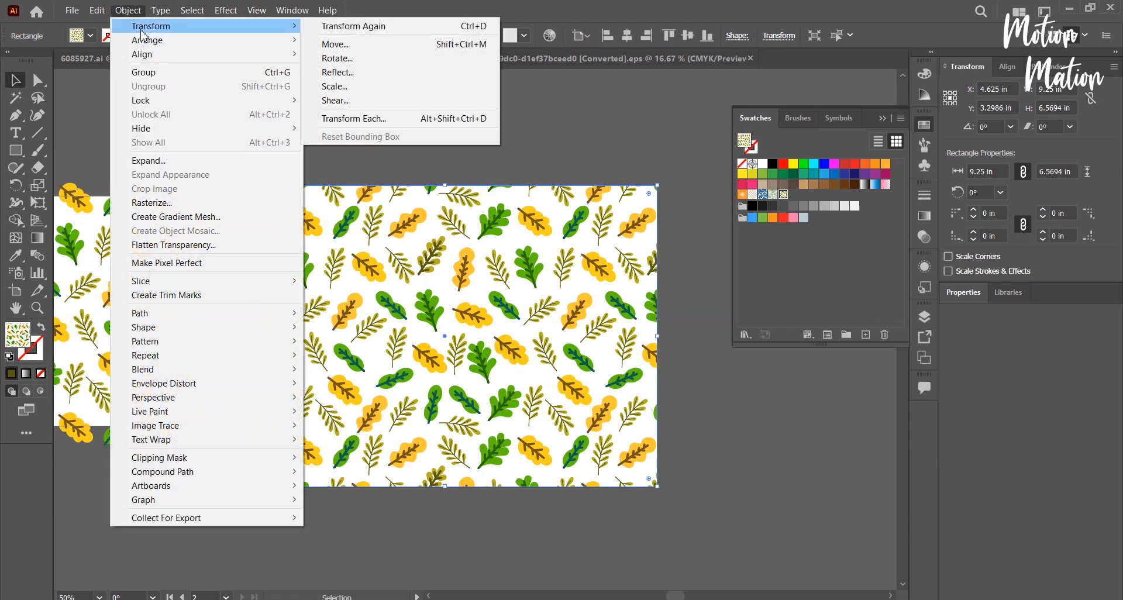
pyautogui.click(335, 86)
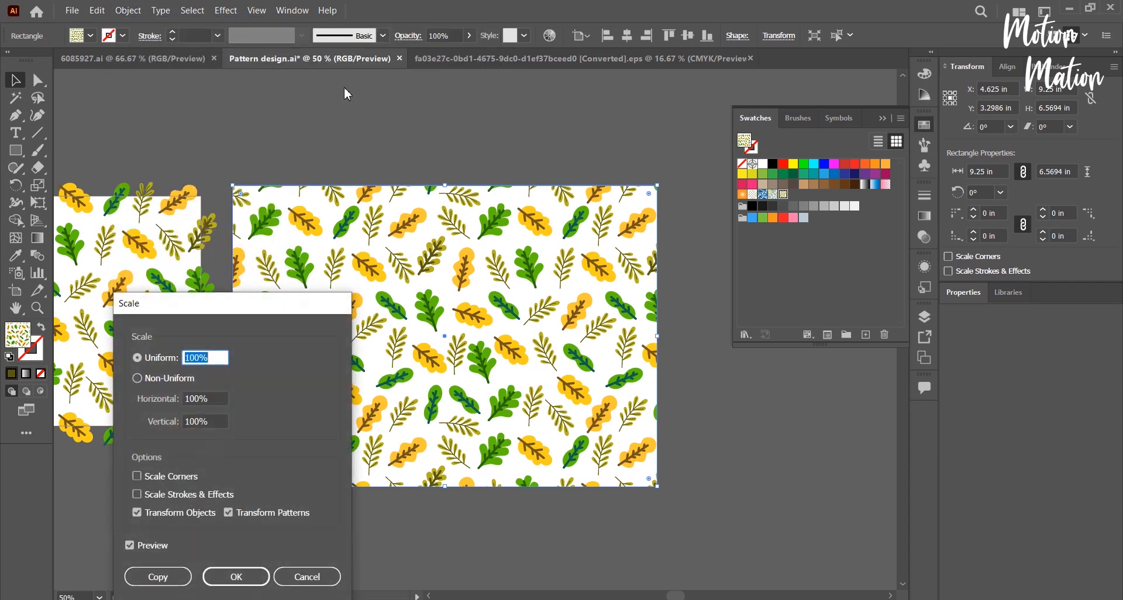
pyautogui.moveTo(229, 302); pyautogui.dragTo(596, 138)
pyautogui.write('2')
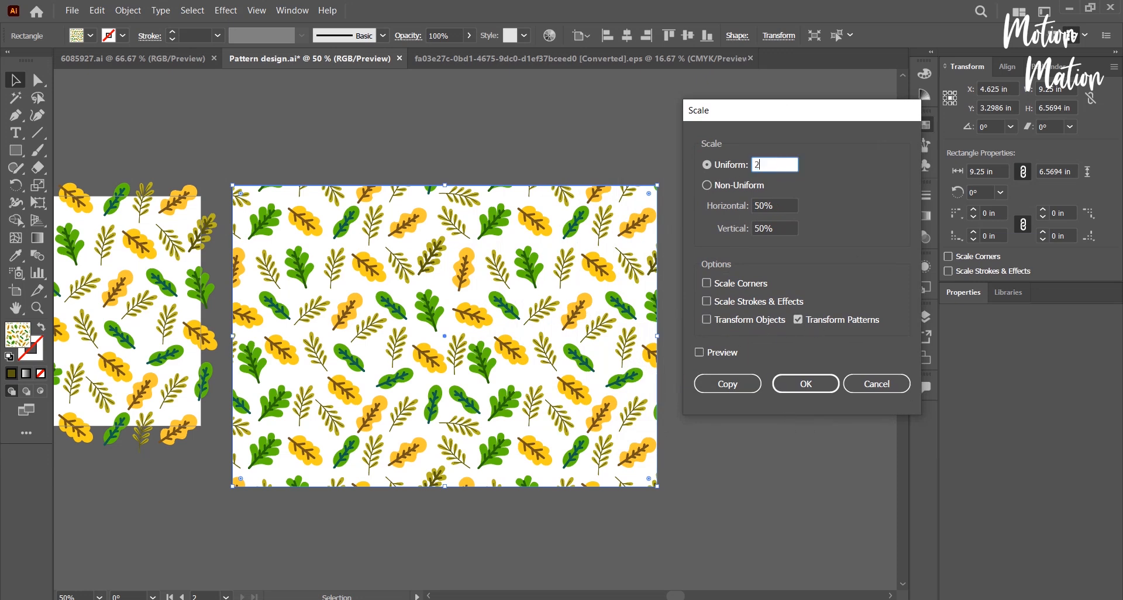
pyautogui.write('00')
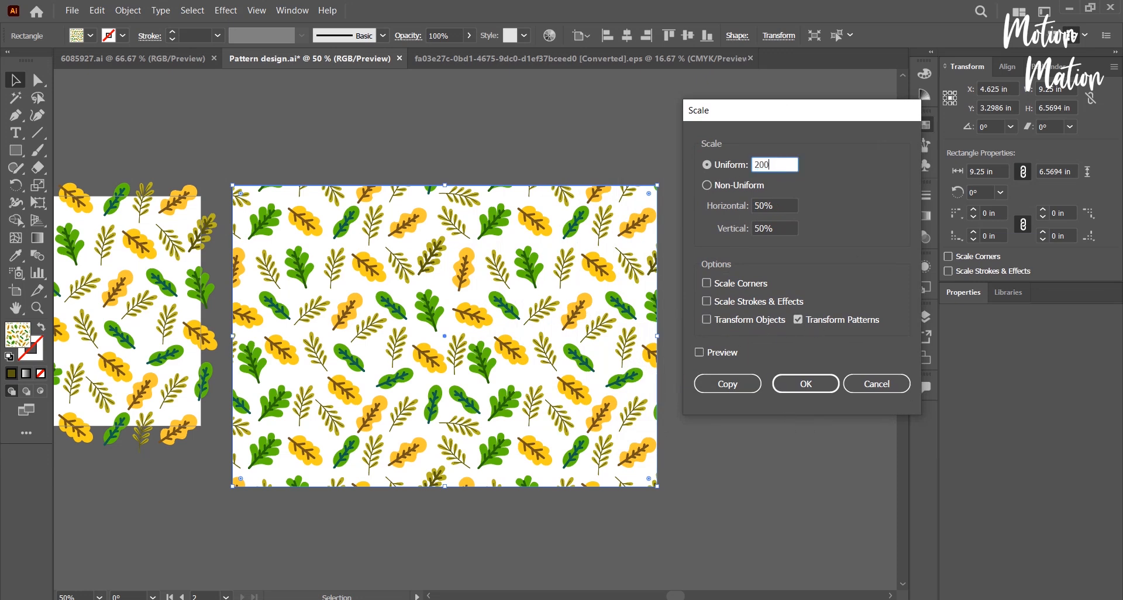
pyautogui.click(699, 352)
pyautogui.write('50')
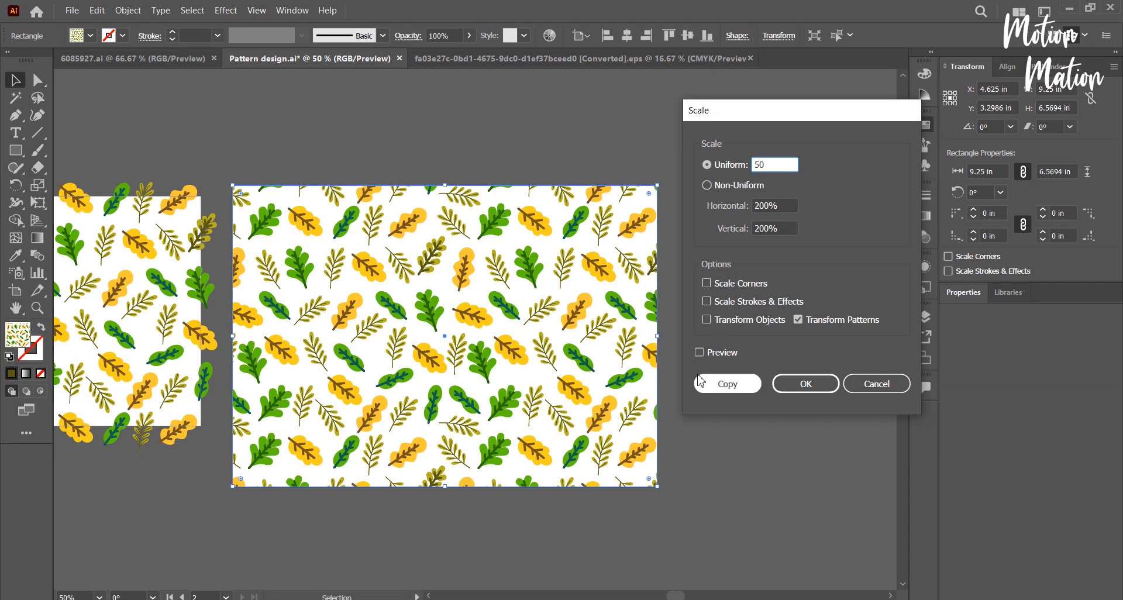
pyautogui.click(699, 352)
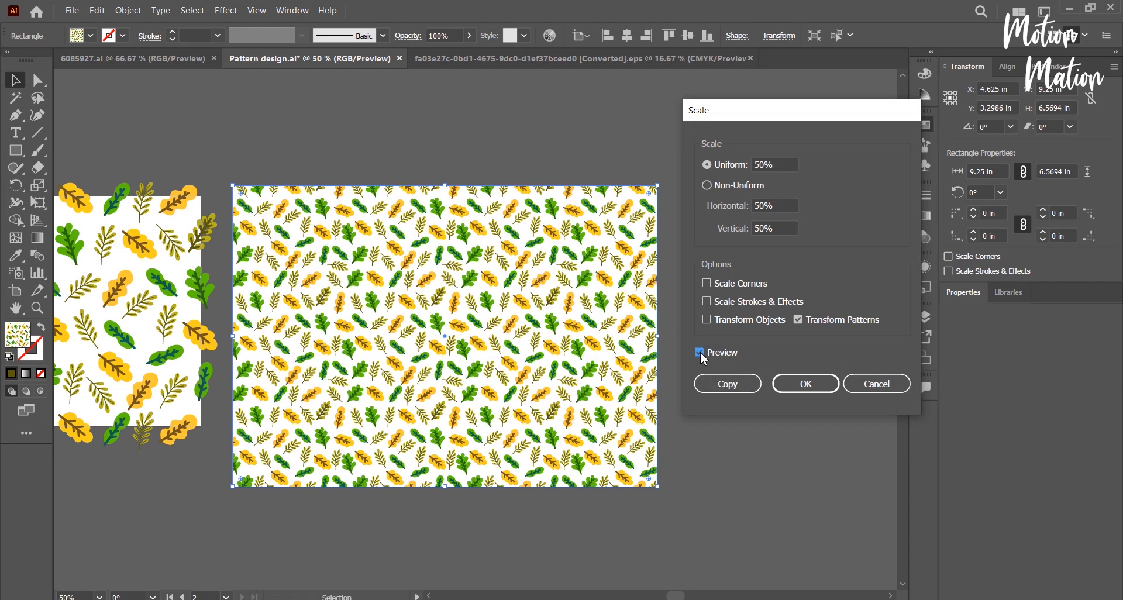
pyautogui.click(701, 353)
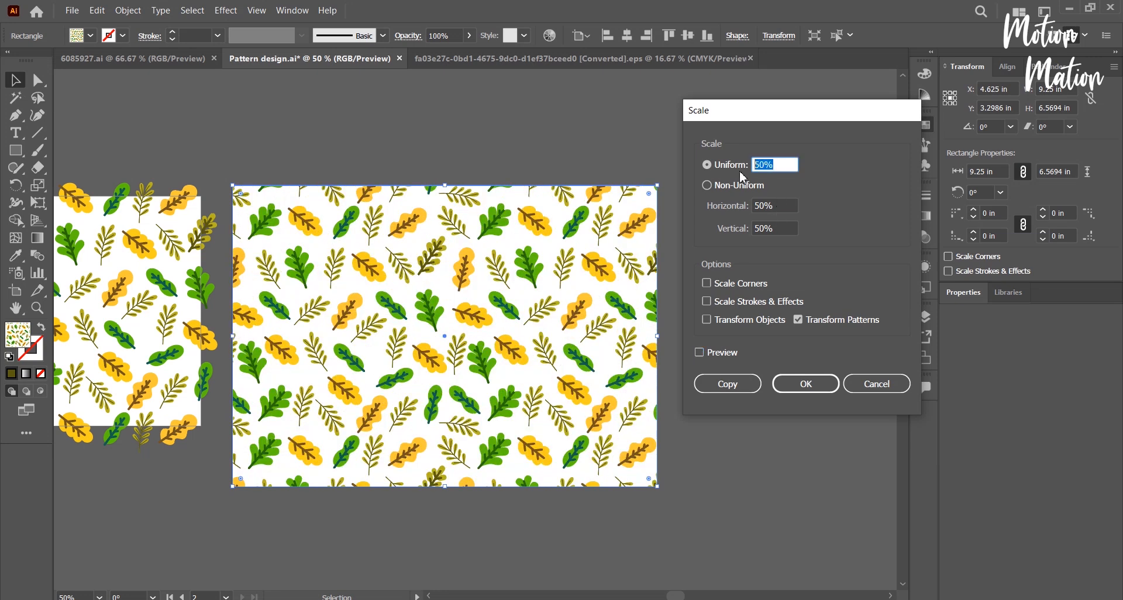
# Scale the pattern only to 80% Uniform, leaving the rectangle's size unchanged
pyautogui.write('80')
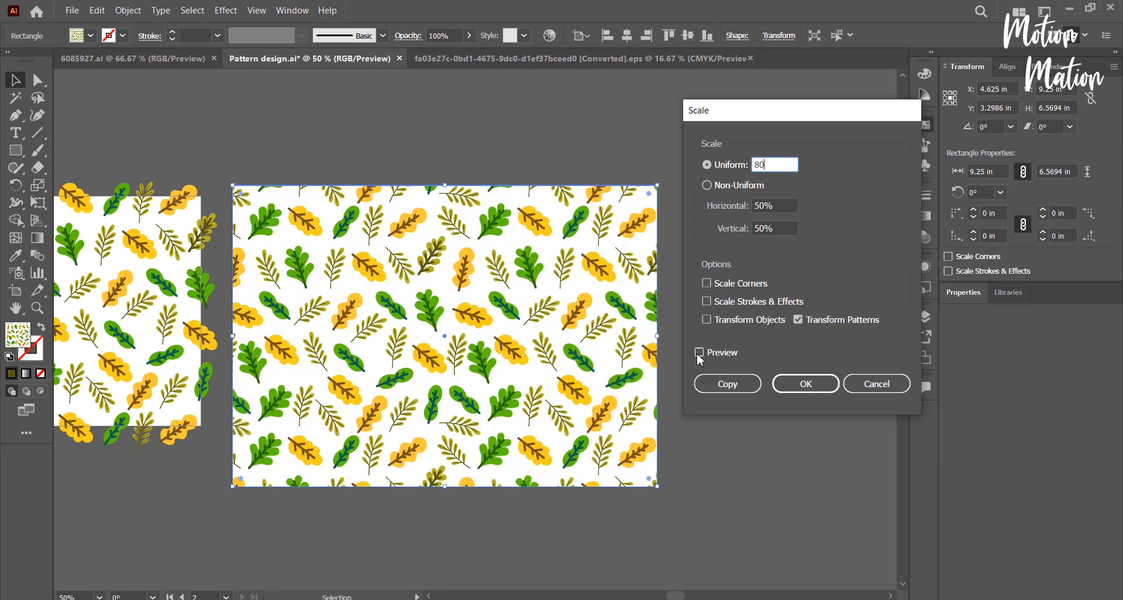
pyautogui.click(701, 352)
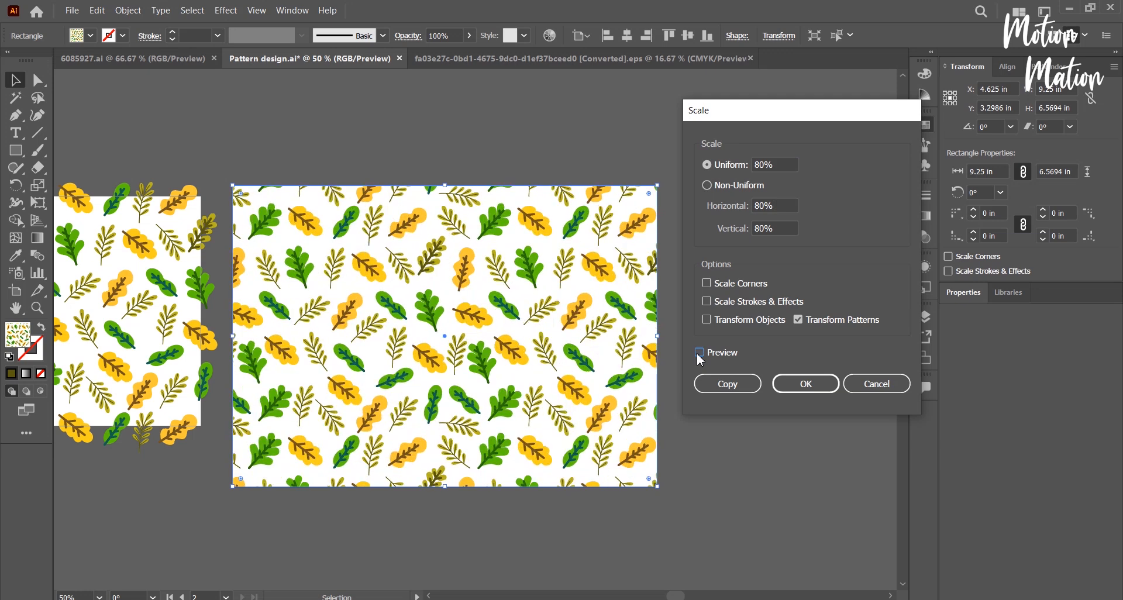
pyautogui.click(700, 352)
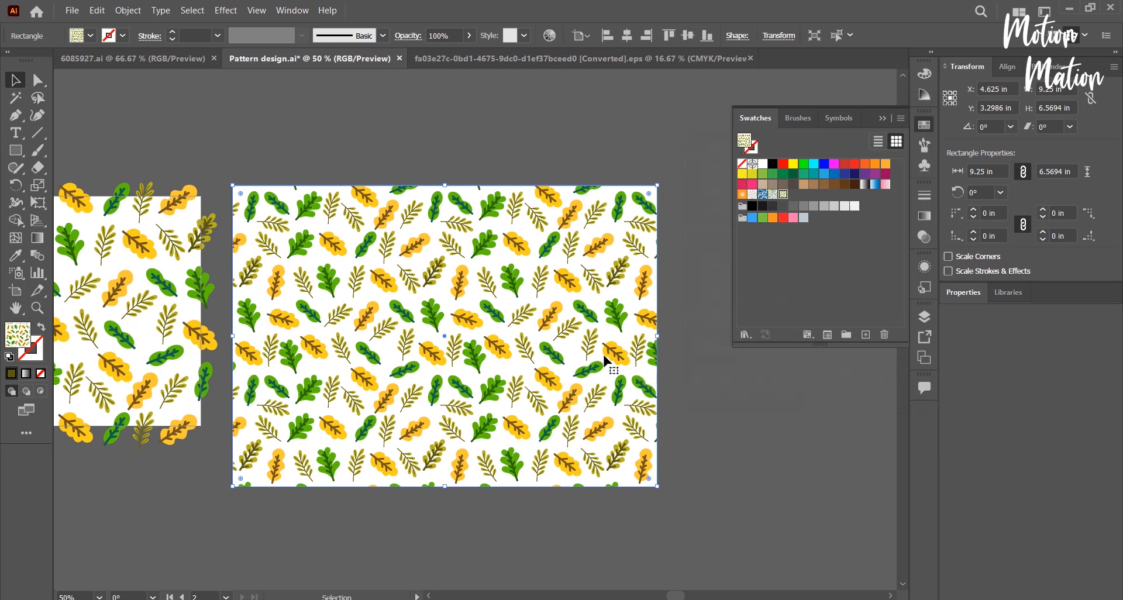
pyautogui.moveTo(522, 322)
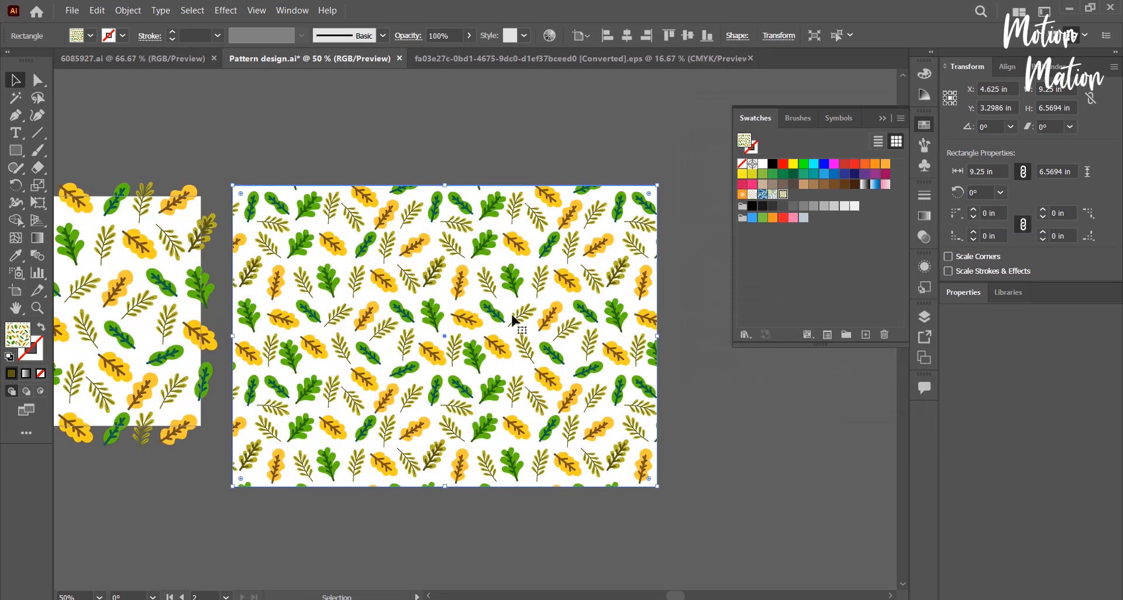